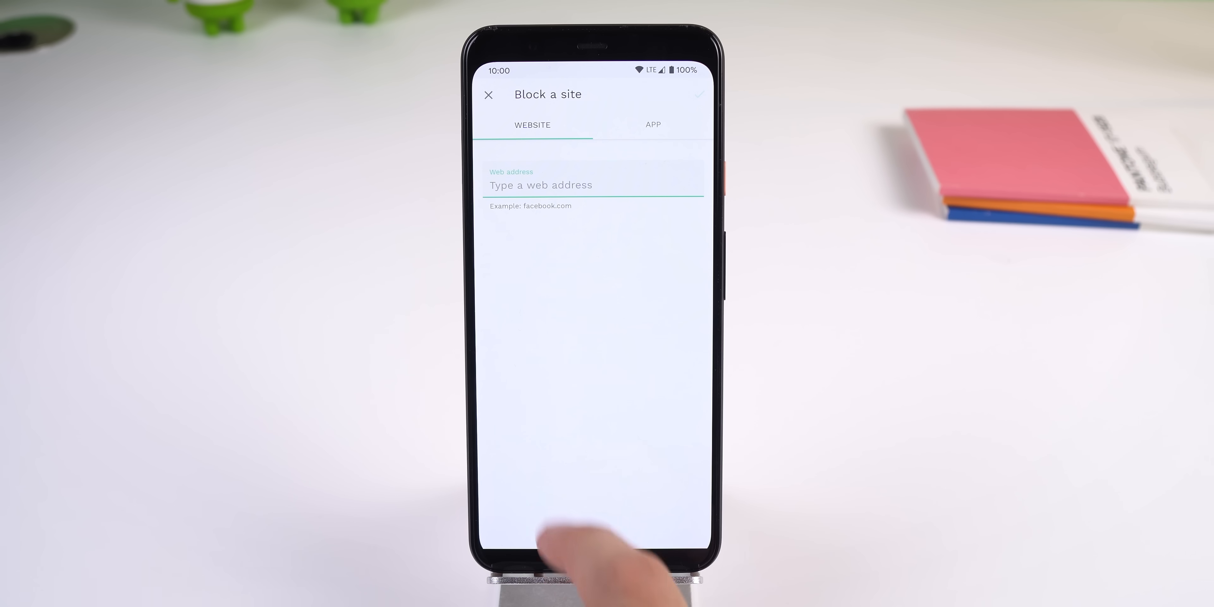
- Block the address 'zheanoblog.e' and enable blocking of adult sites
{"action": "type", "text": "zheanoblog.e"}
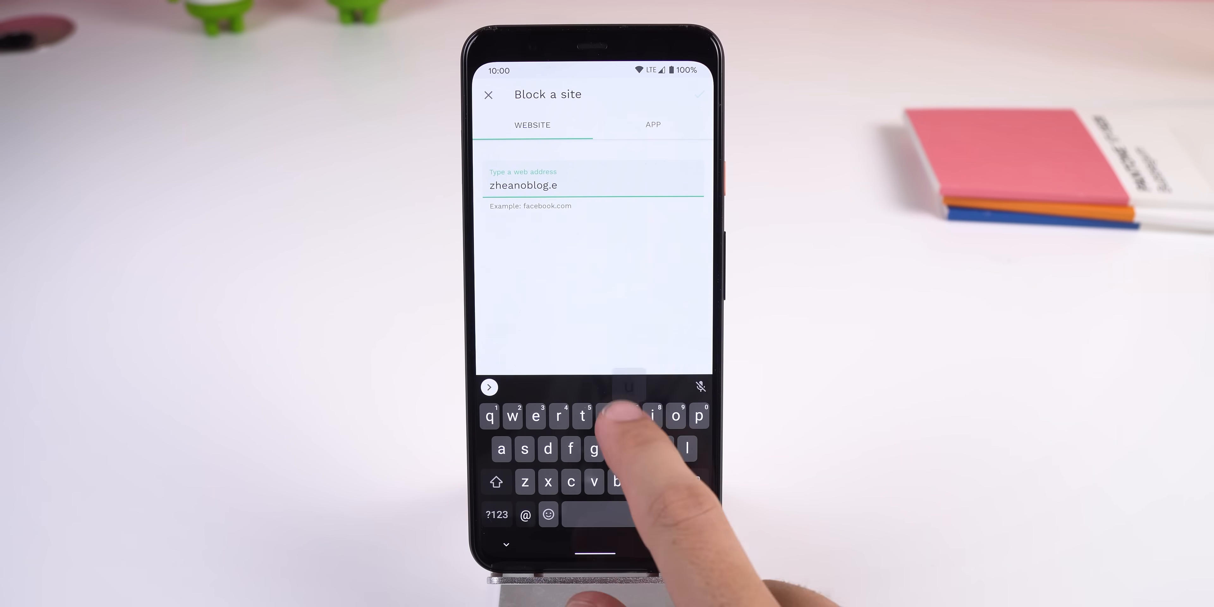
{"action": "left_click", "coordinate": [653, 125]}
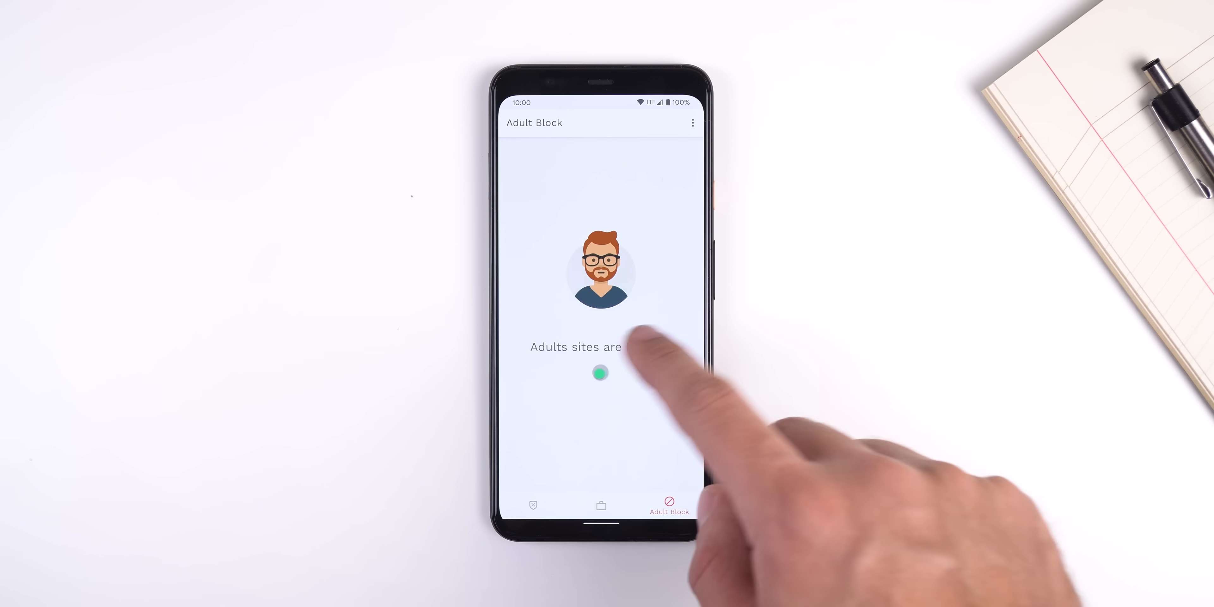
{"action": "left_click", "coordinate": [601, 374]}
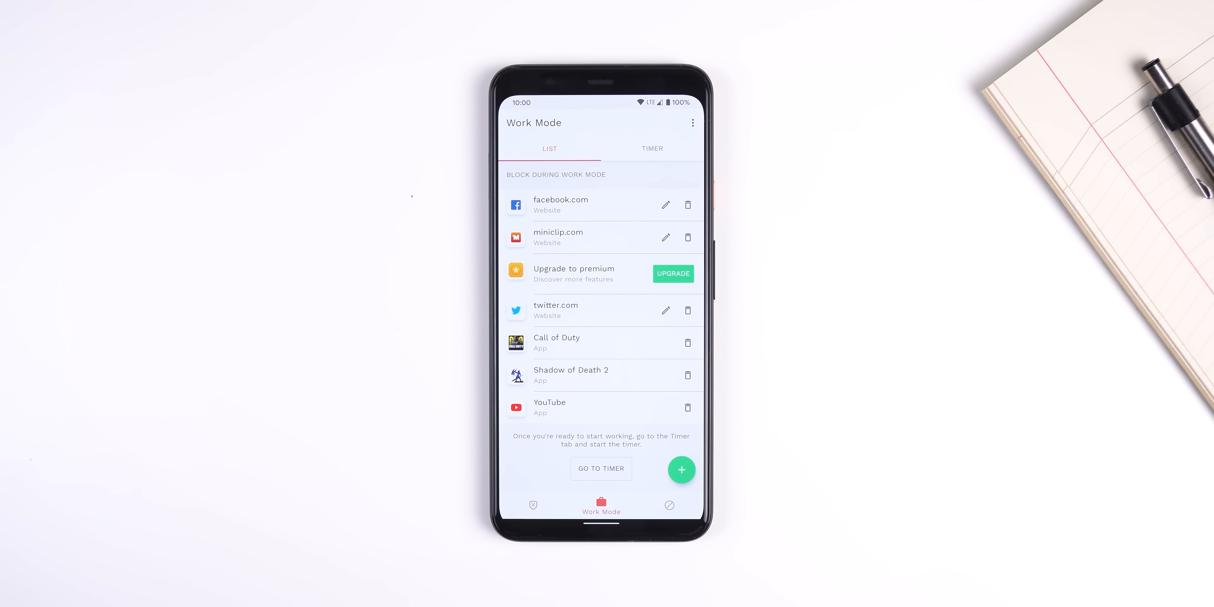
- Review the Work Mode timer and the Sync BlockSite option under Settings
{"action": "left_click", "coordinate": [652, 148]}
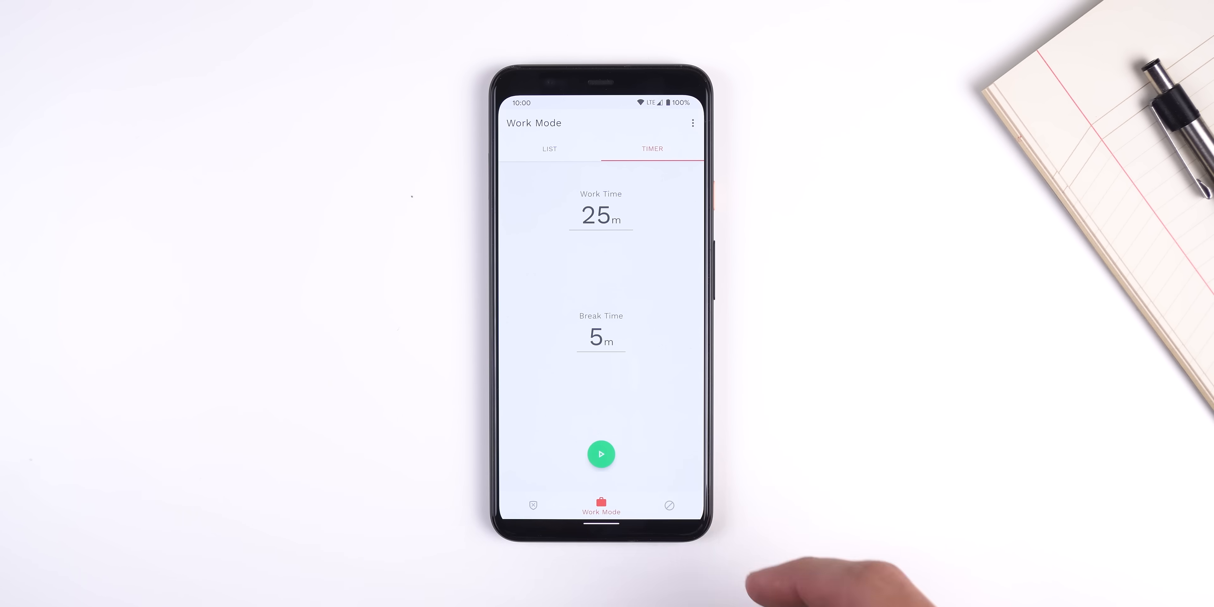
{"action": "left_click", "coordinate": [600, 454]}
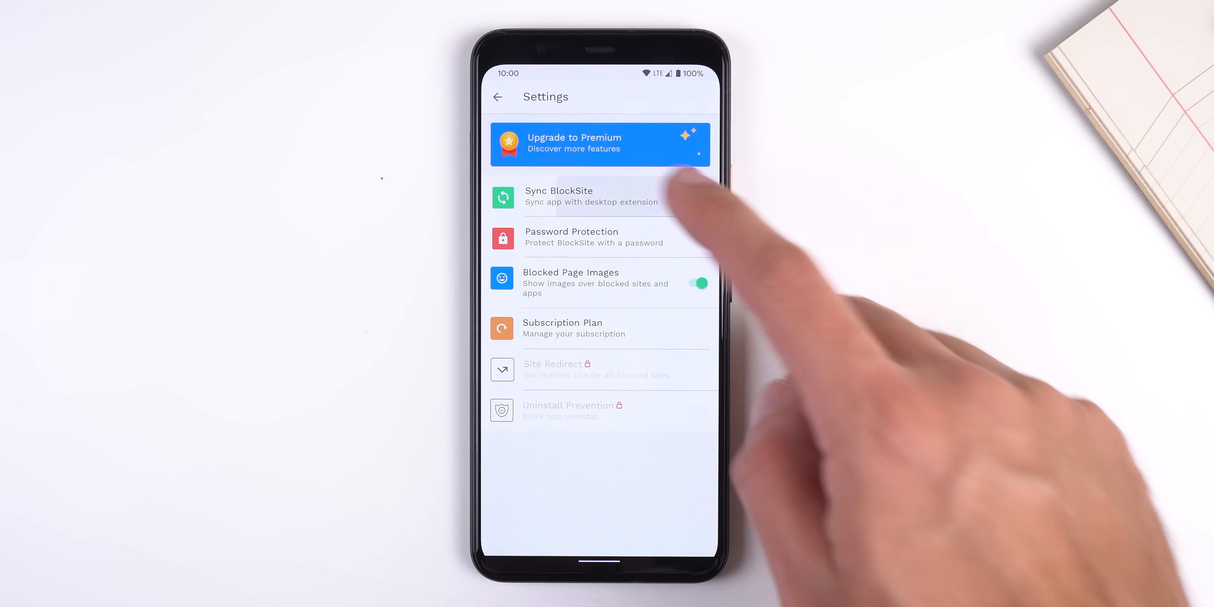
{"action": "left_click", "coordinate": [558, 196]}
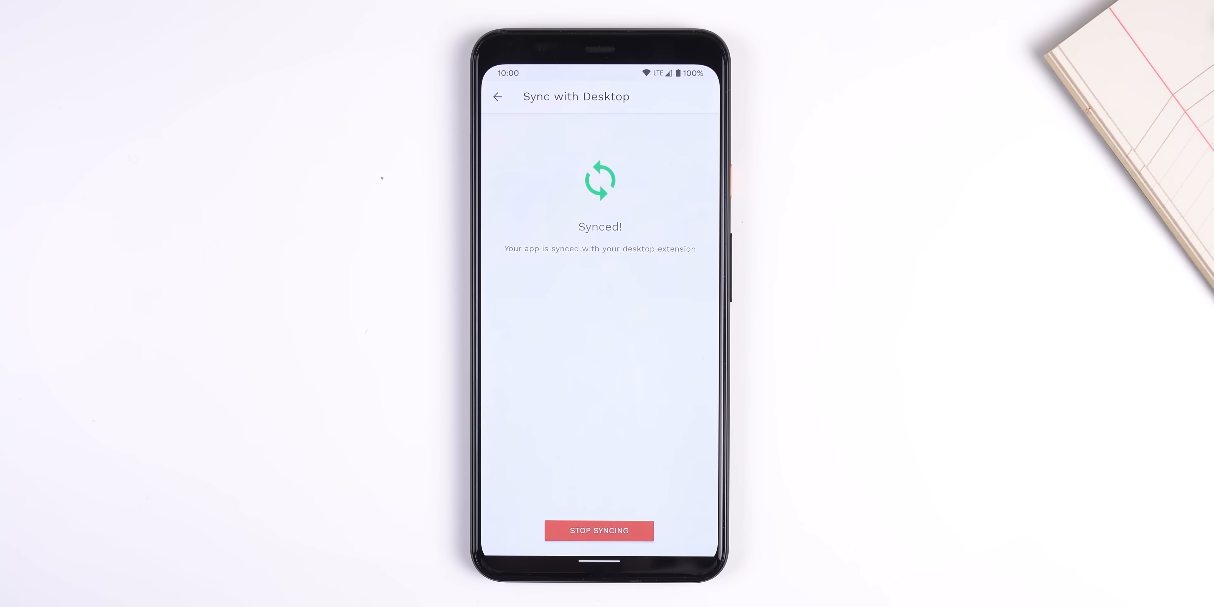
{"action": "left_click", "coordinate": [498, 96]}
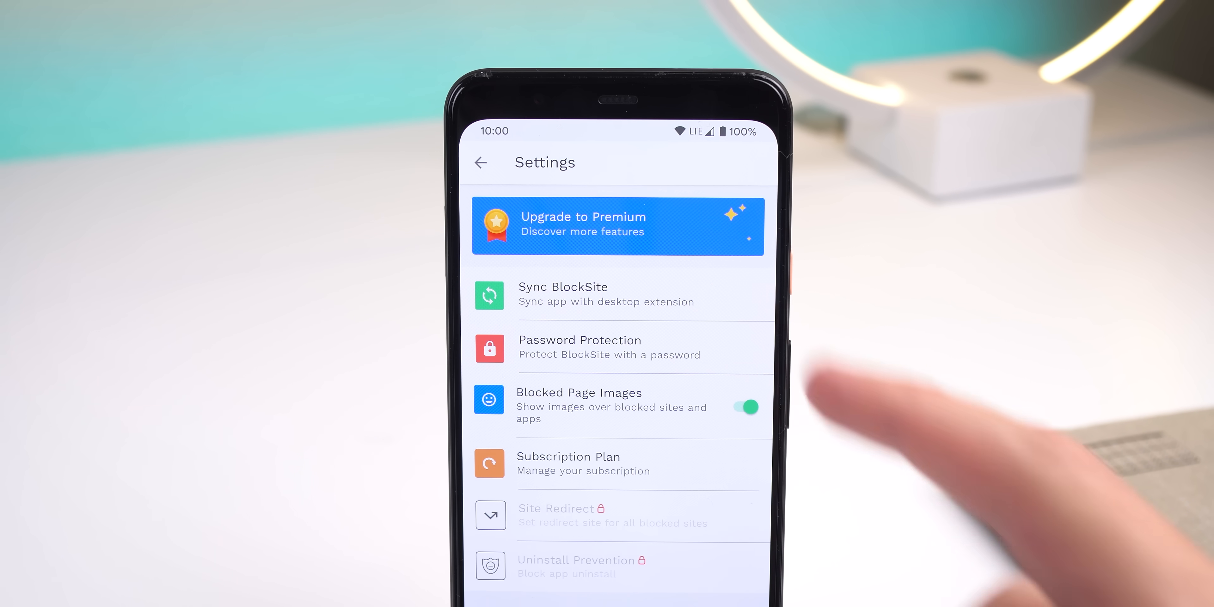
{"action": "left_click", "coordinate": [616, 227]}
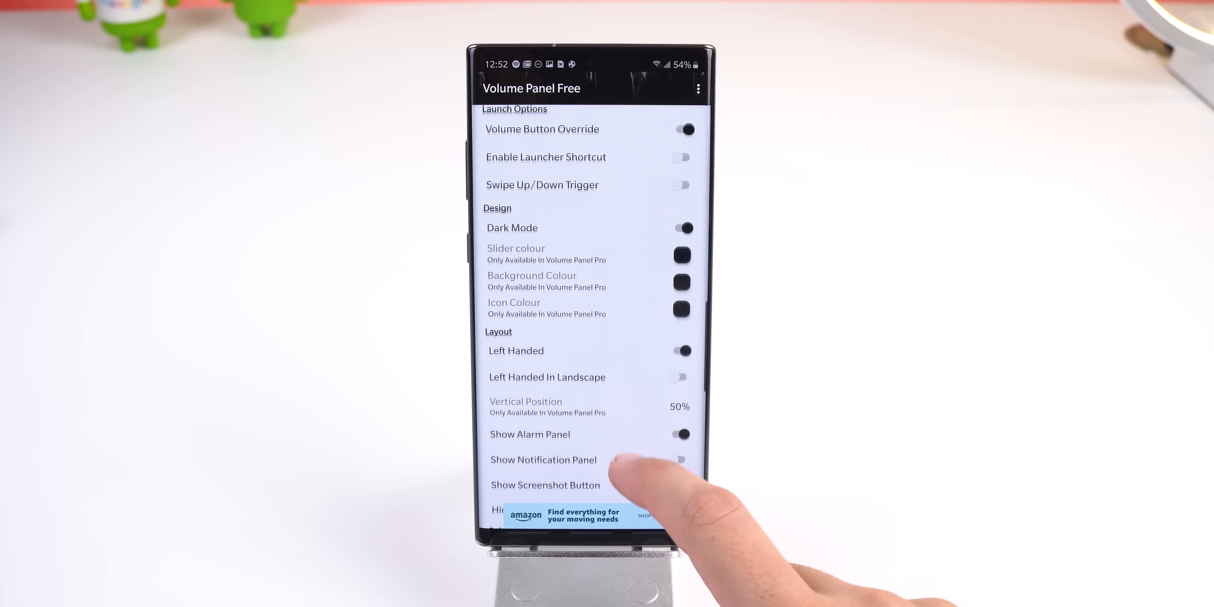
- Scroll through the launch, design, layout and behaviour options and enable Show Screenshot Button
{"action": "scroll", "scroll_direction": "up", "scroll_amount": 3}
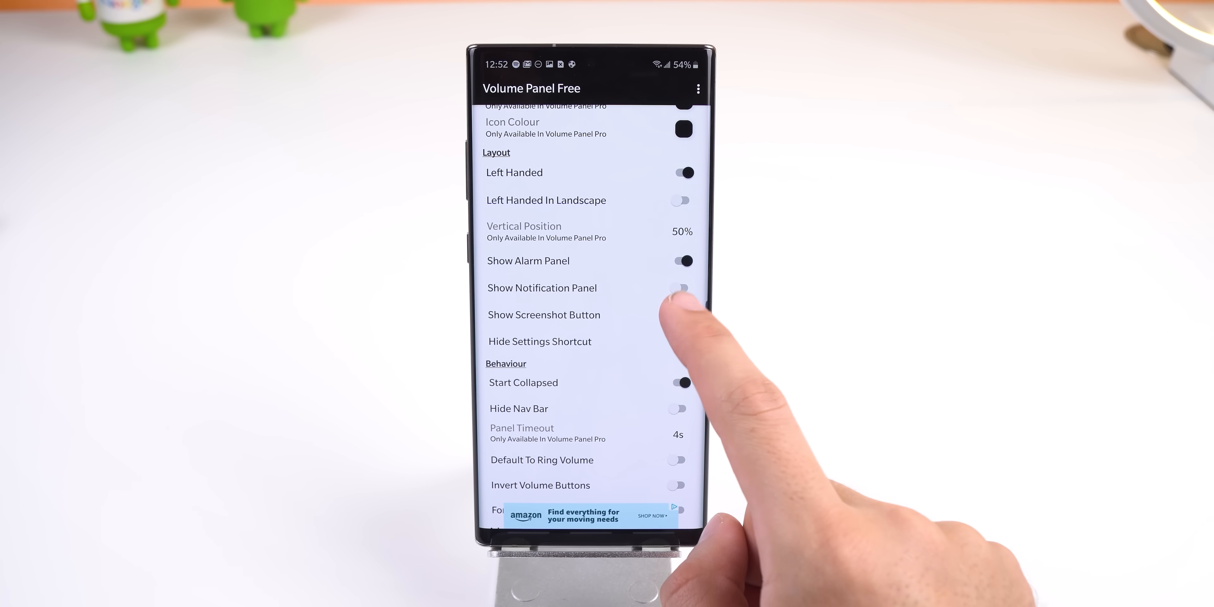
{"action": "scroll", "scroll_direction": "down", "scroll_amount": 3}
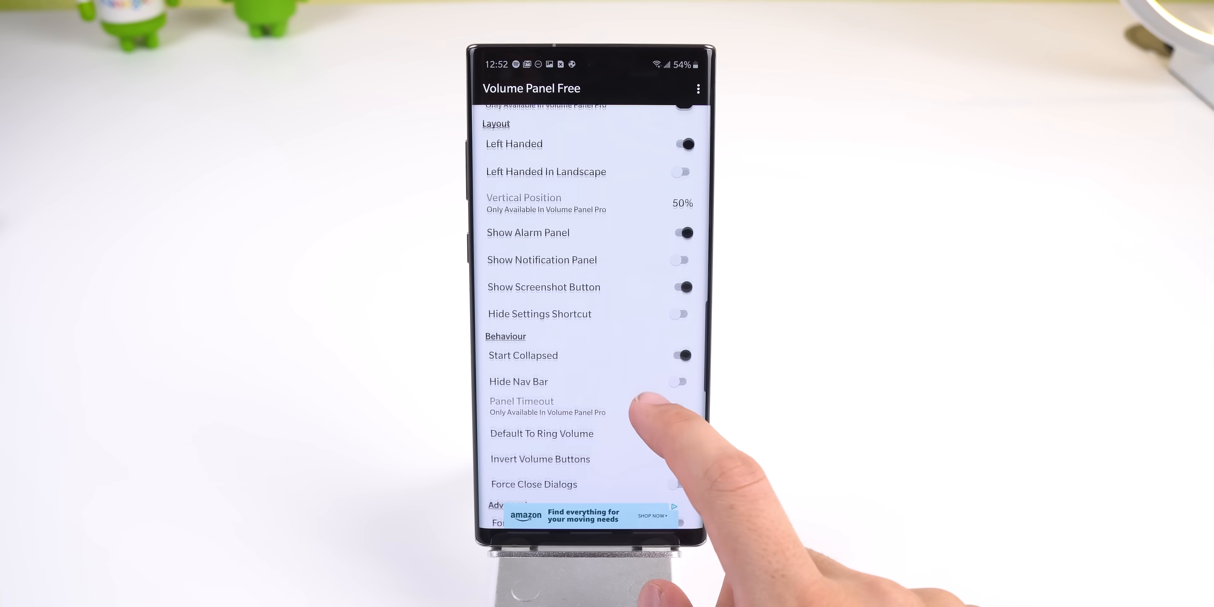
{"action": "scroll", "scroll_direction": "down", "scroll_amount": 3}
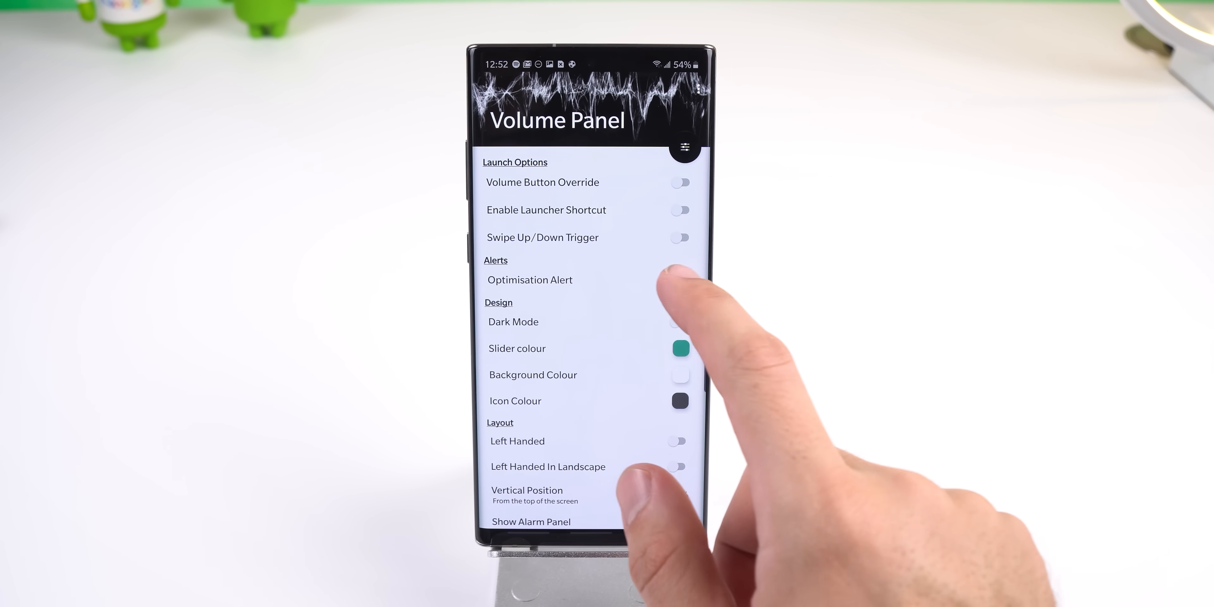
{"action": "left_click", "coordinate": [527, 495]}
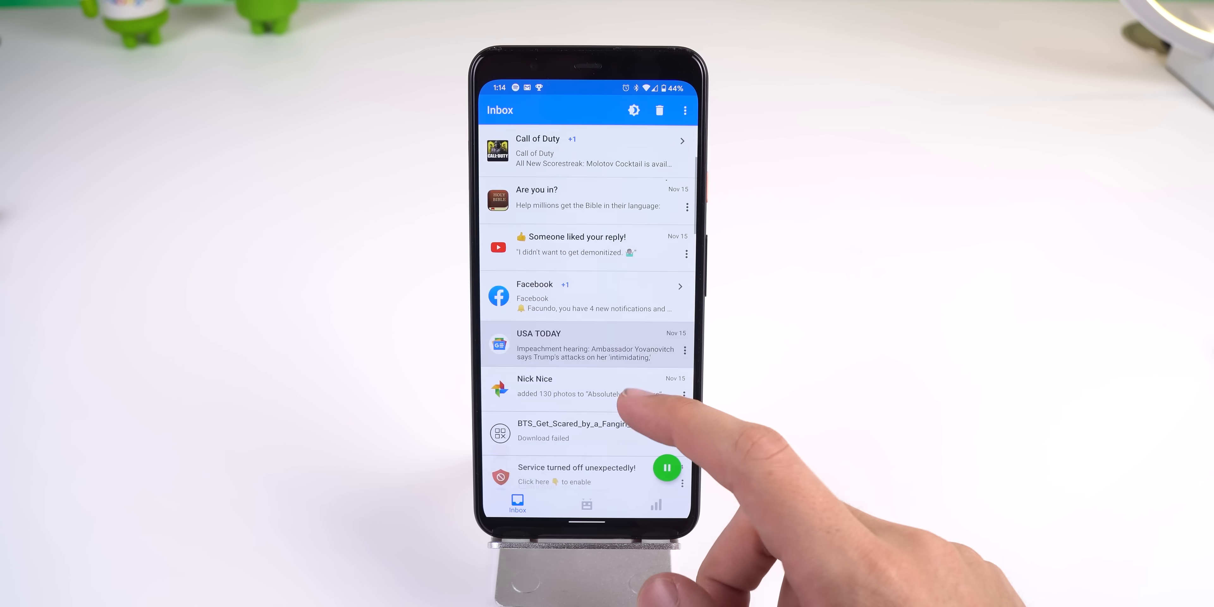
- Scroll the notification Inbox and the Instant versus Batched app lists
{"action": "scroll", "scroll_direction": "down", "scroll_amount": 3}
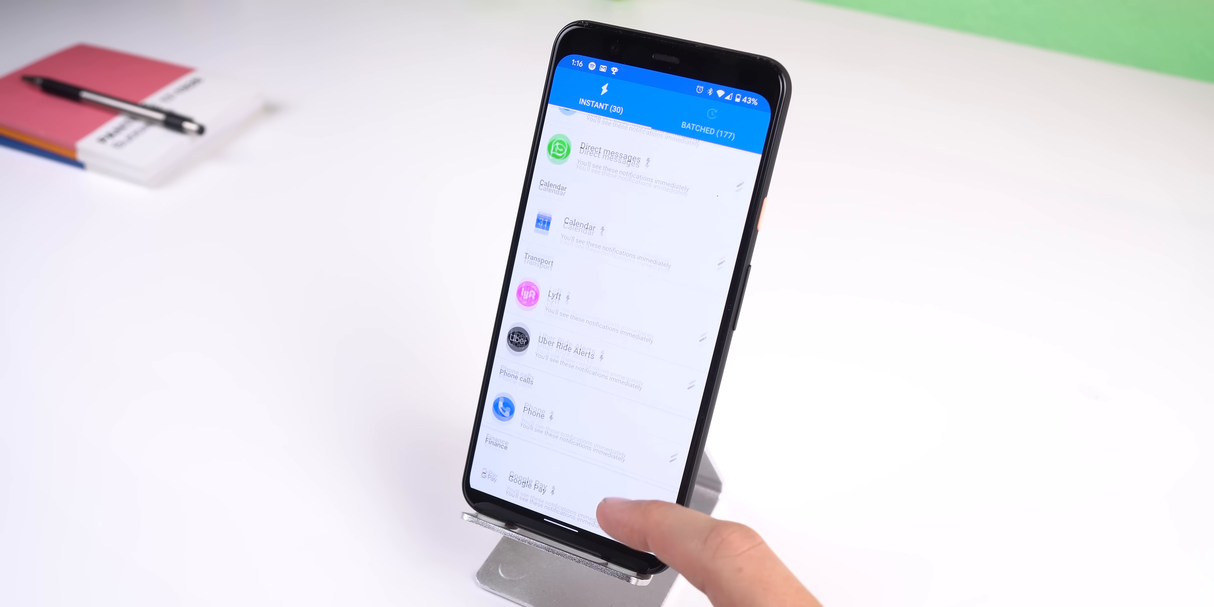
{"action": "scroll", "scroll_direction": "down", "scroll_amount": 3}
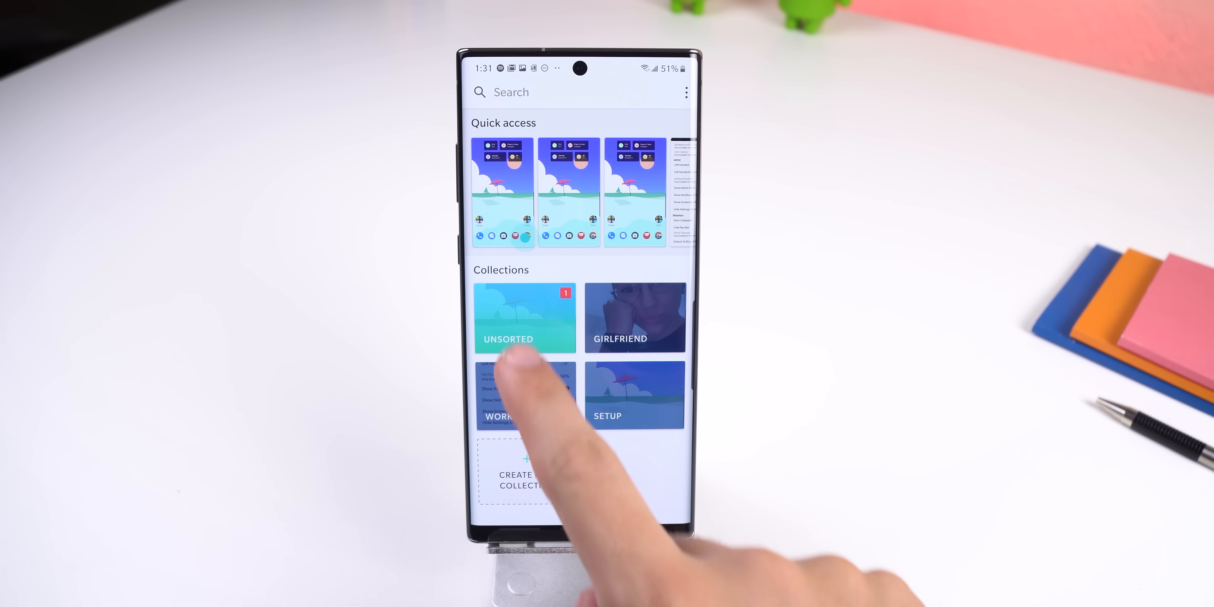
- Move the selected UNSORTED screenshots into the WORK collection
{"action": "left_click", "coordinate": [525, 318]}
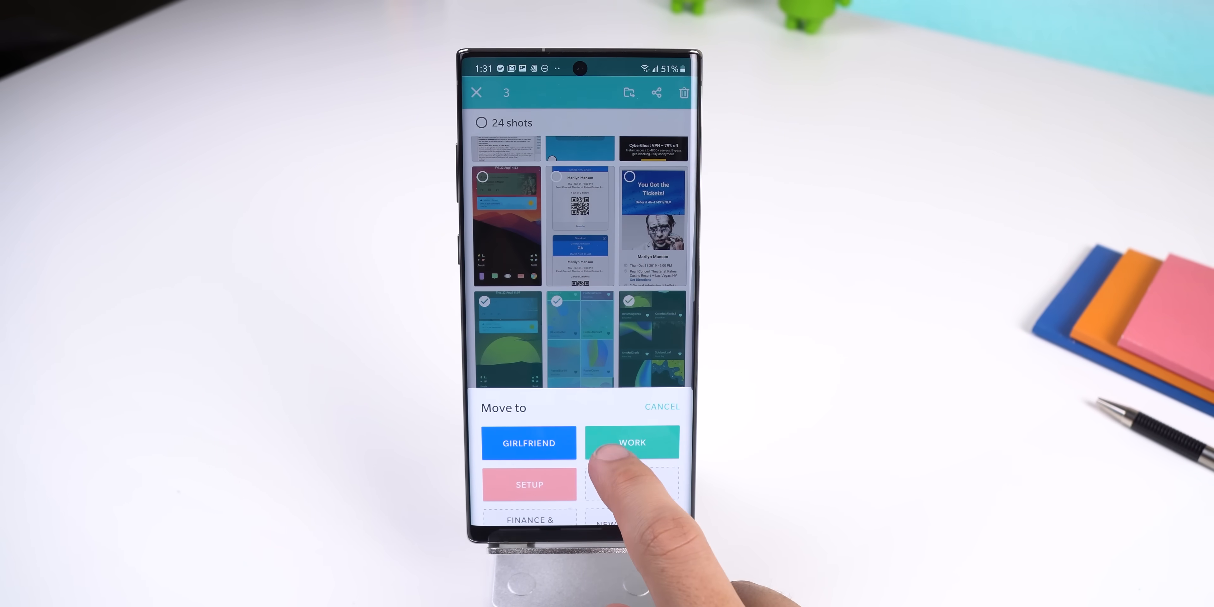
{"action": "left_click", "coordinate": [631, 442]}
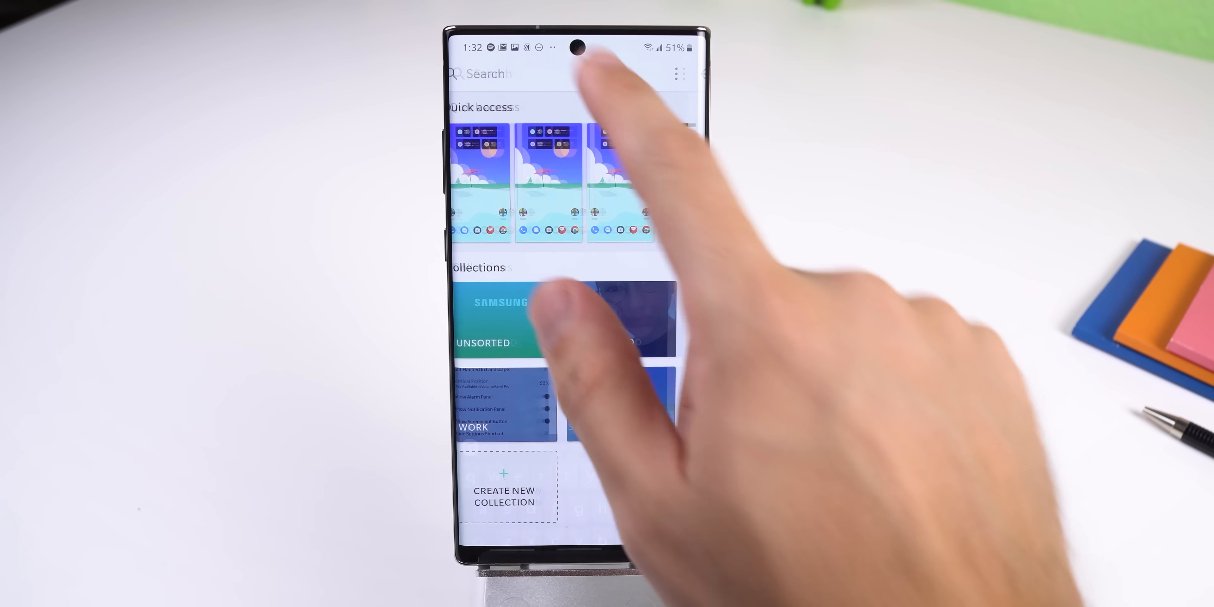
- Search 'mar', open the screenshot and copy its extracted workout text
{"action": "type", "text": "mar"}
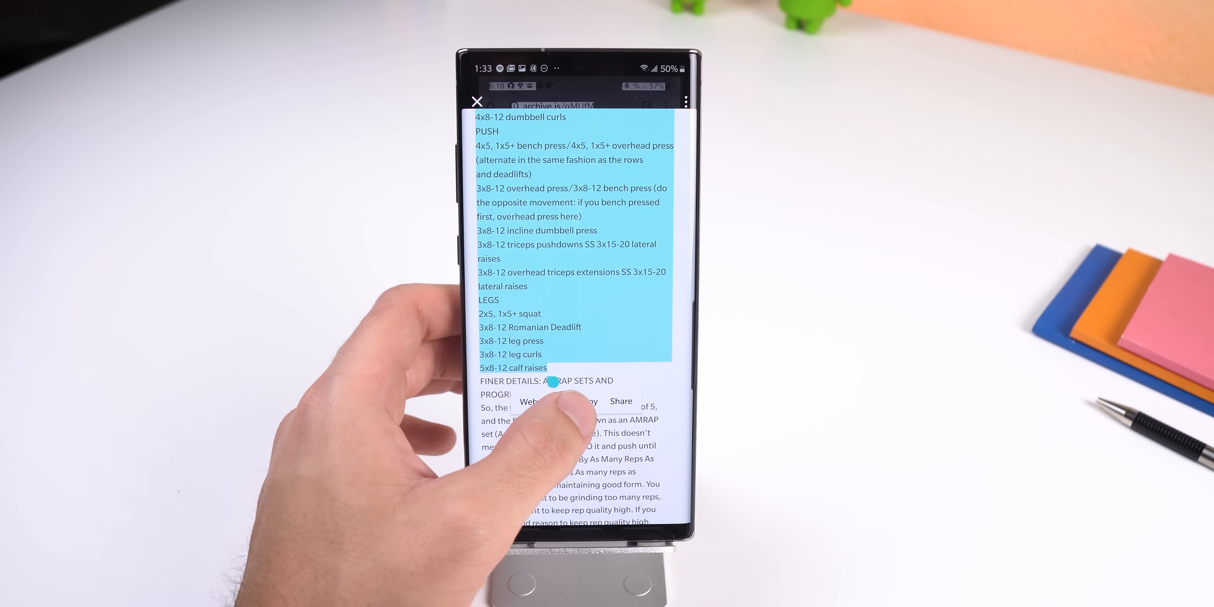
{"action": "left_click", "coordinate": [587, 401]}
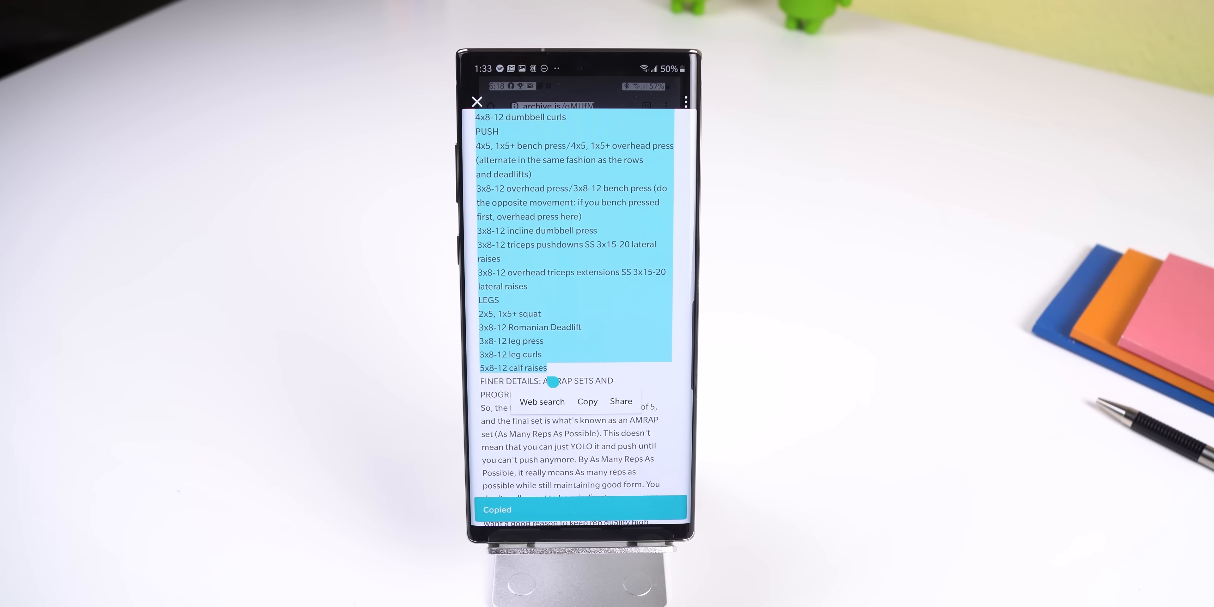
{"action": "left_click", "coordinate": [477, 101]}
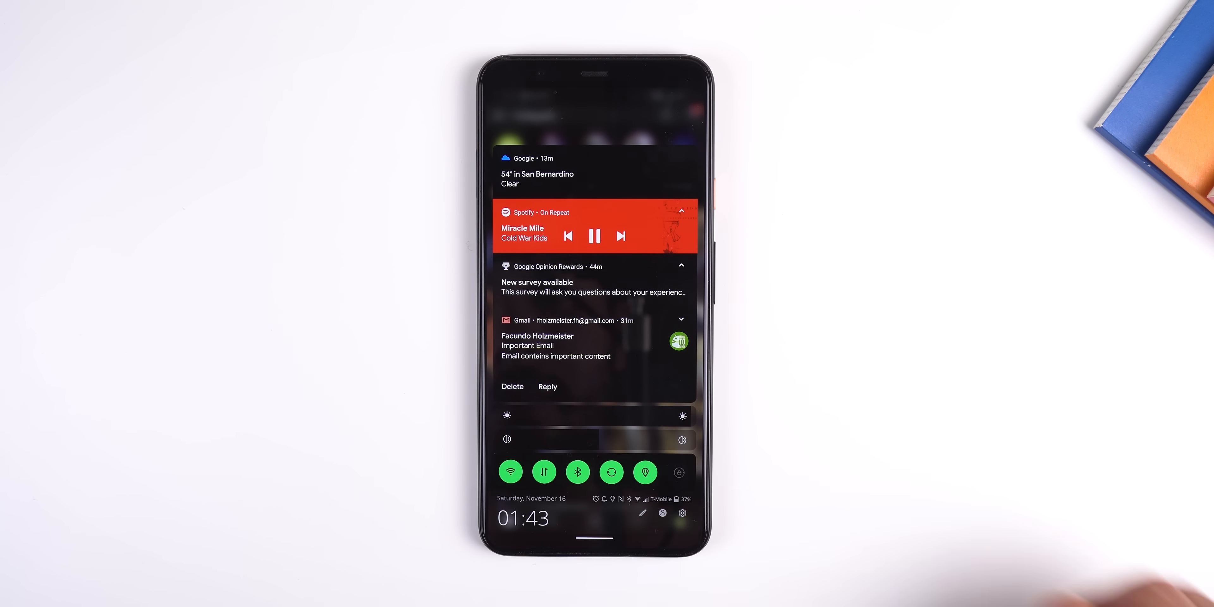
- Apply a blue colour theme to the MIUI-style shade and view the Extras options
{"action": "left_click", "coordinate": [513, 386]}
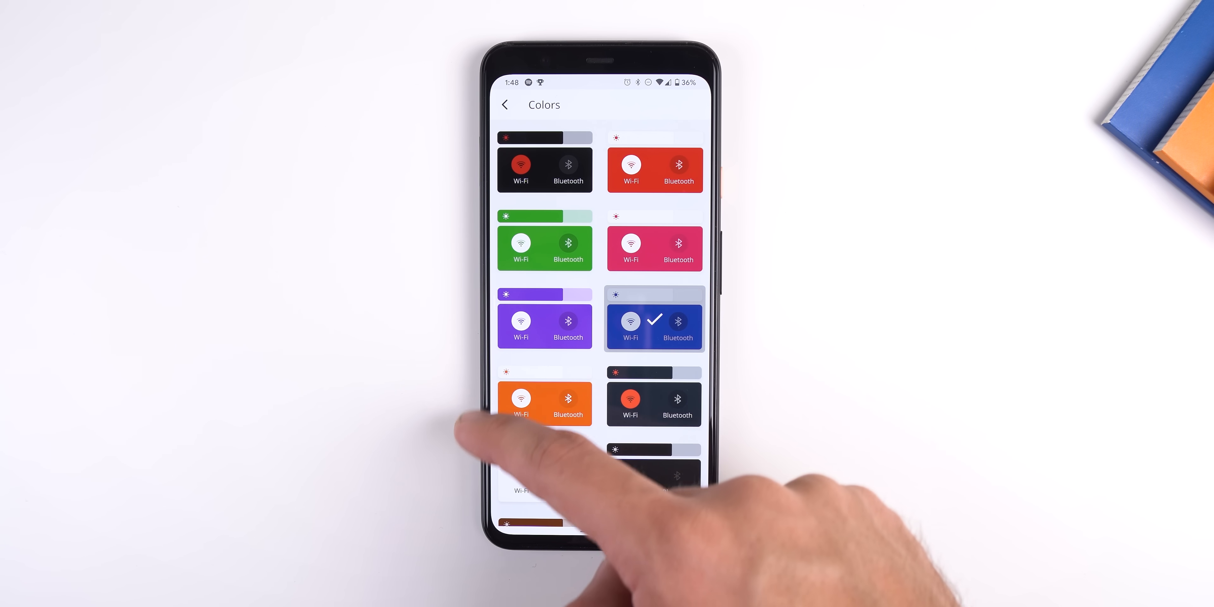
{"action": "left_click", "coordinate": [505, 104]}
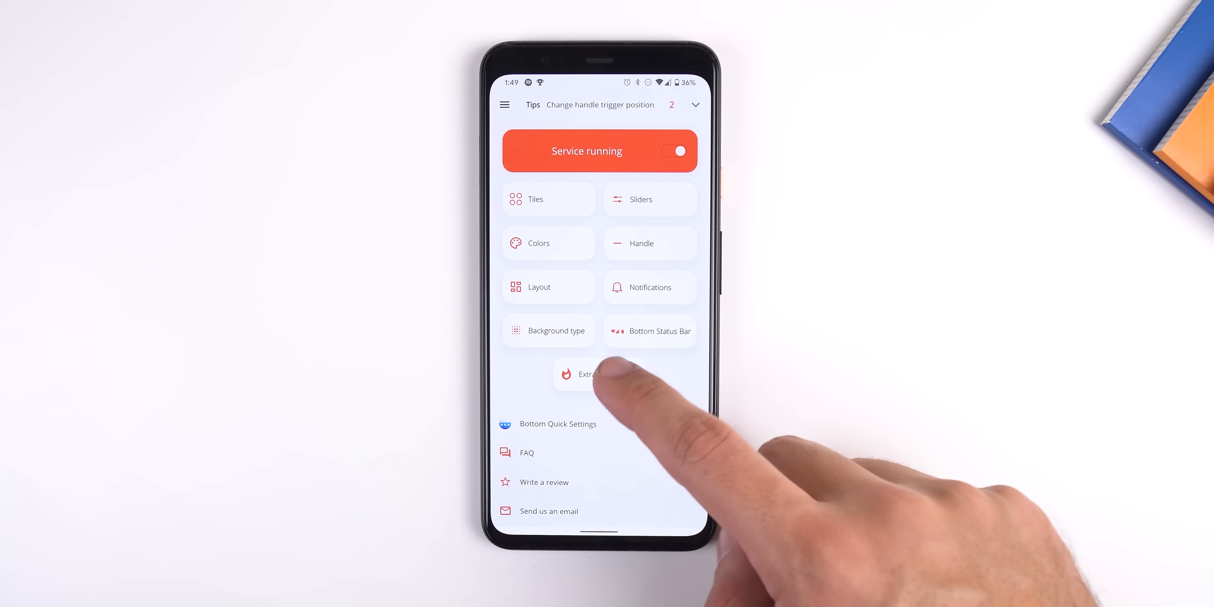
{"action": "left_click", "coordinate": [584, 374]}
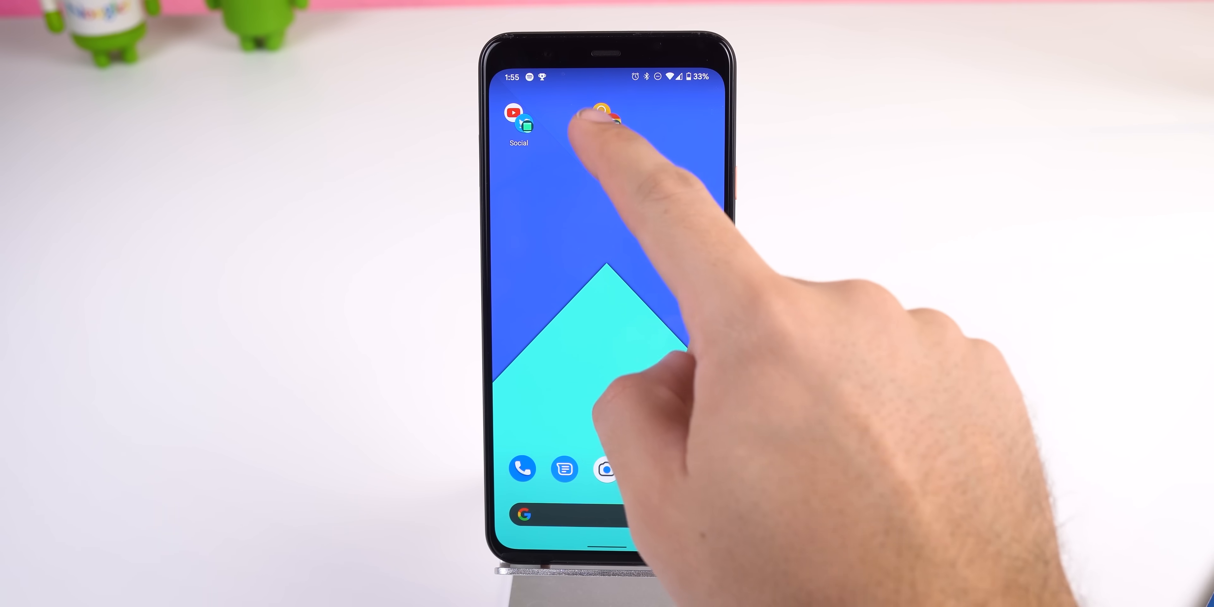
- Launch the Social pairing in split screen and label a new shortcut 'Fun'
{"action": "left_click", "coordinate": [603, 117]}
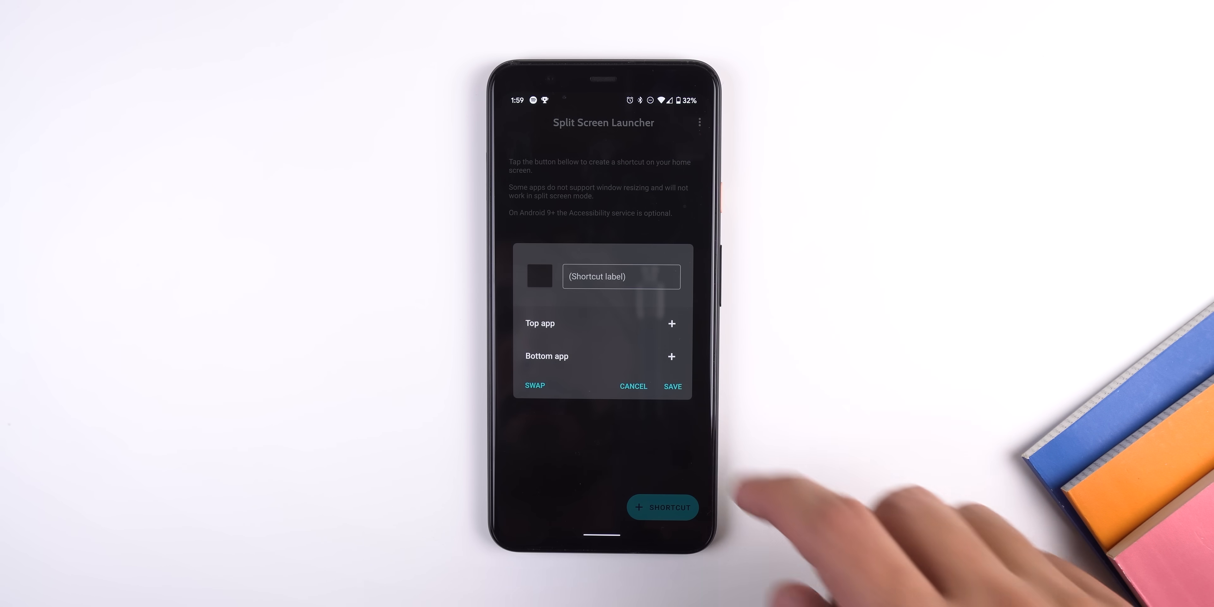
{"action": "type", "text": "Fun"}
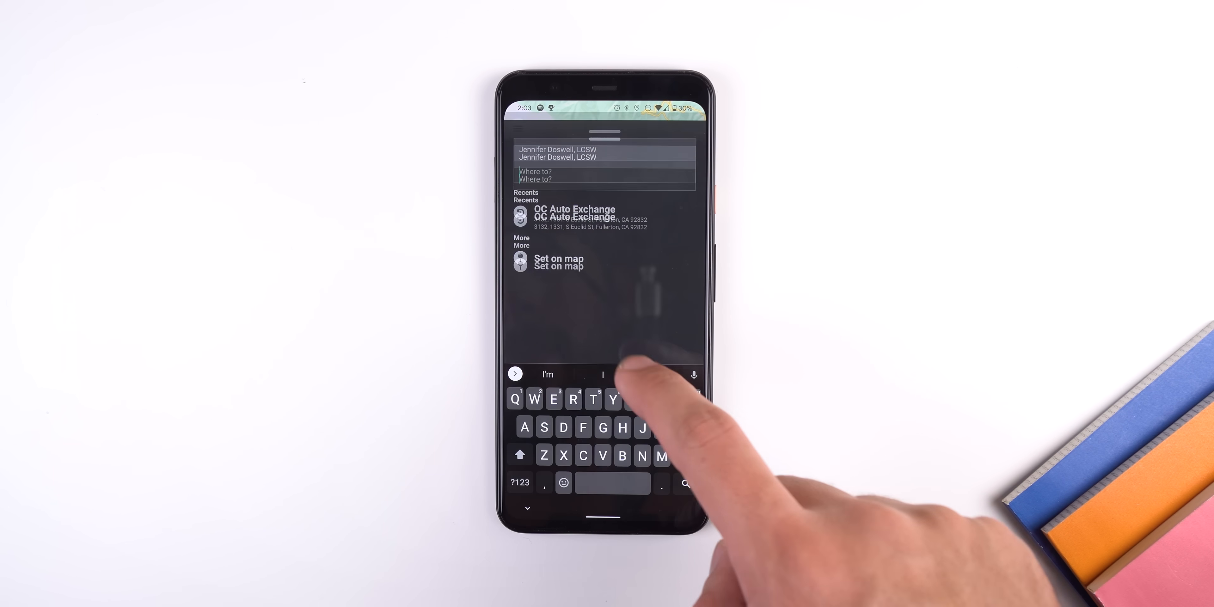
- Start entering a destination in the Where to? field
{"action": "left_click", "coordinate": [575, 214]}
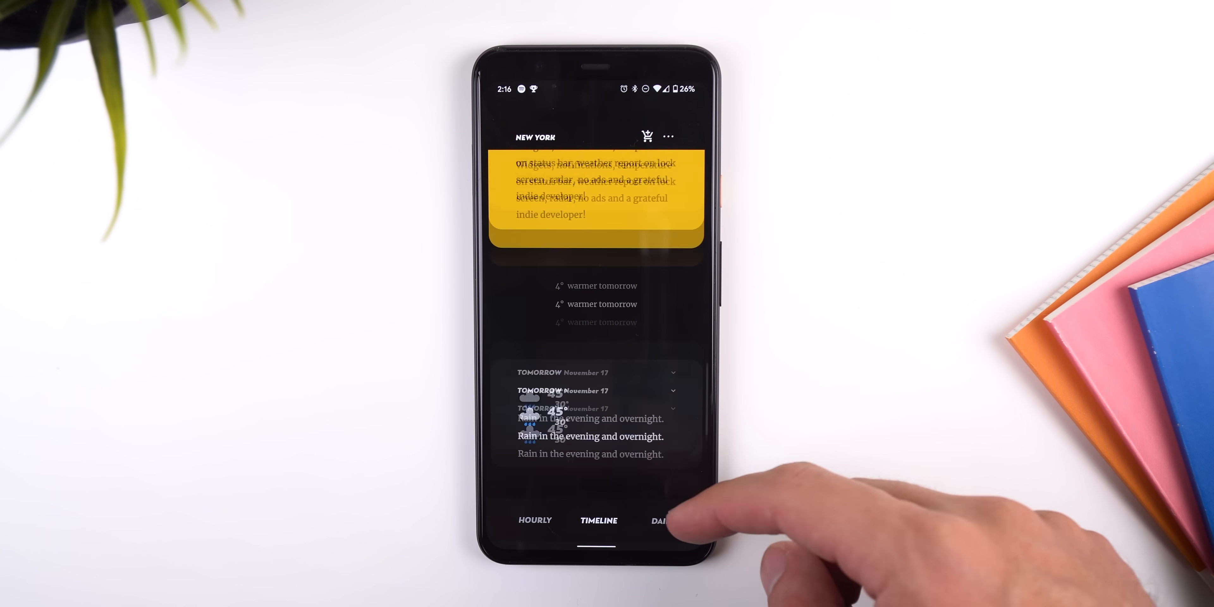
- Show New York's daily forecast with the graph set to wind
{"action": "left_click", "coordinate": [597, 186]}
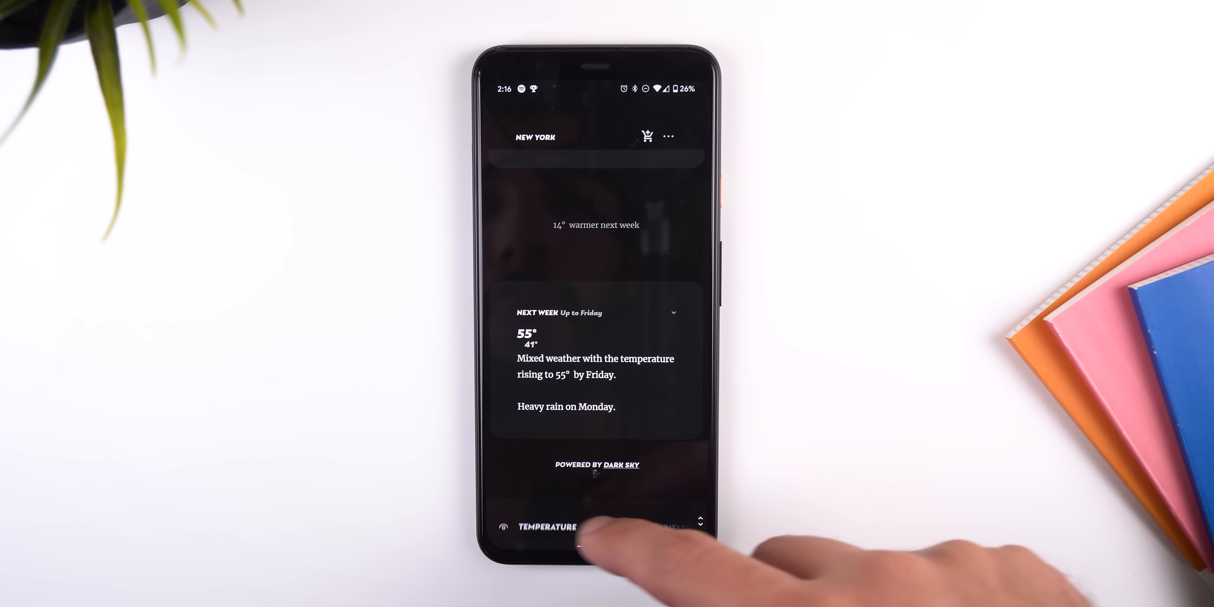
{"action": "left_click", "coordinate": [597, 520]}
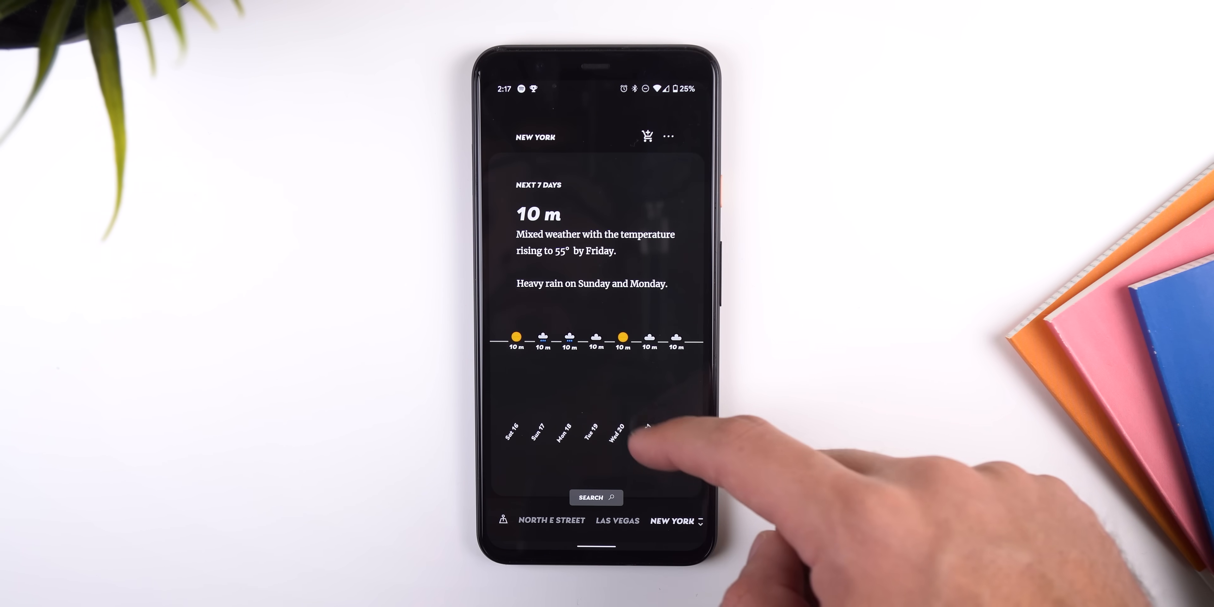
- View hourly details for today and advance to tomorrow
{"action": "left_click", "coordinate": [615, 433]}
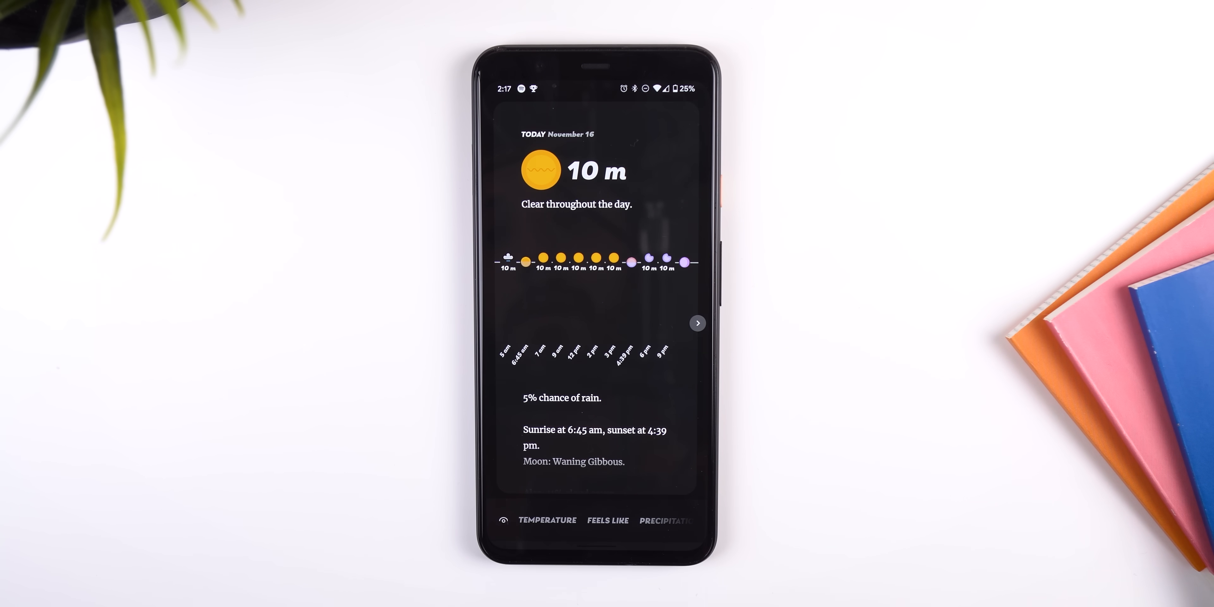
{"action": "left_click", "coordinate": [697, 323]}
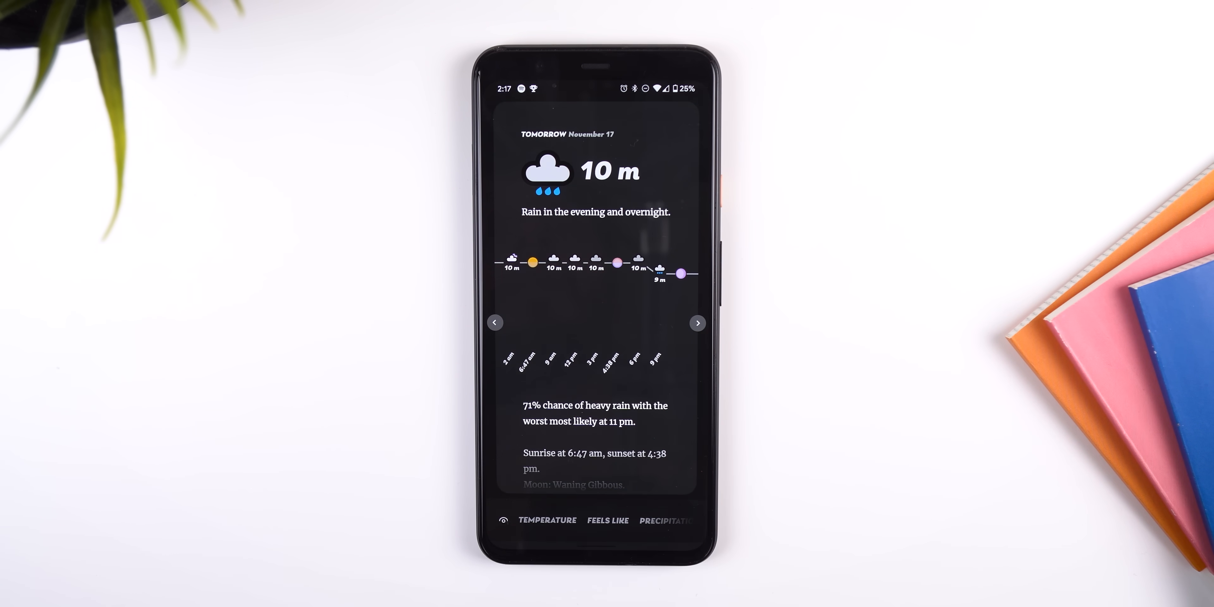